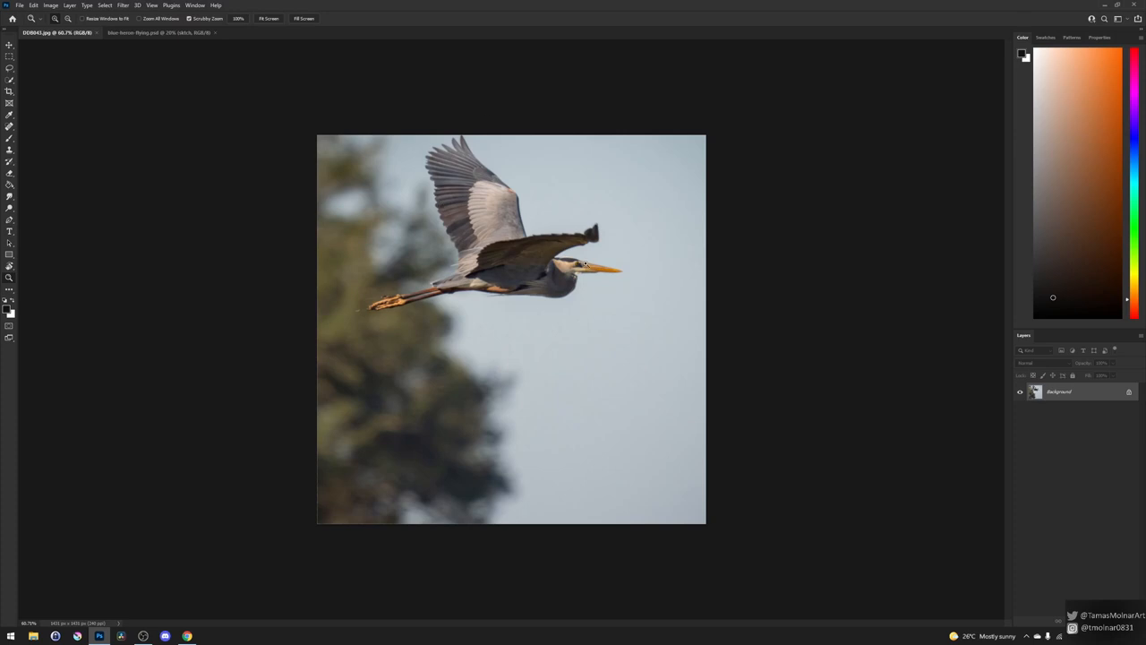
Tile the heron photo and the grey canvas in a 2-up Vertical arrangement
left_click(143, 34)
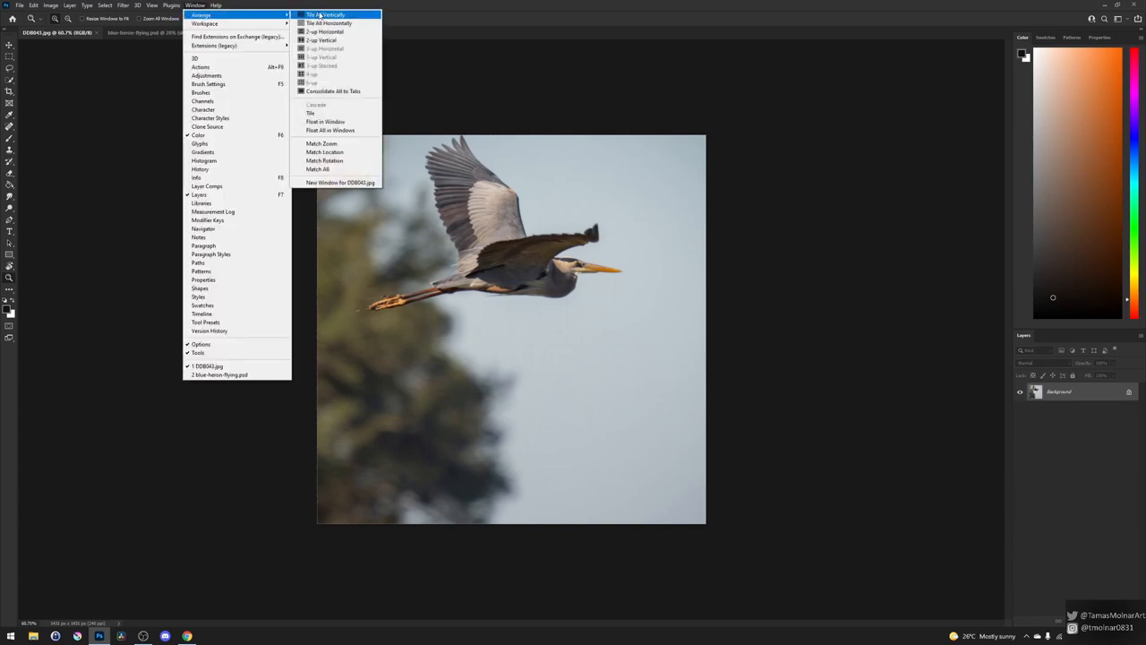
mouse_move(322, 41)
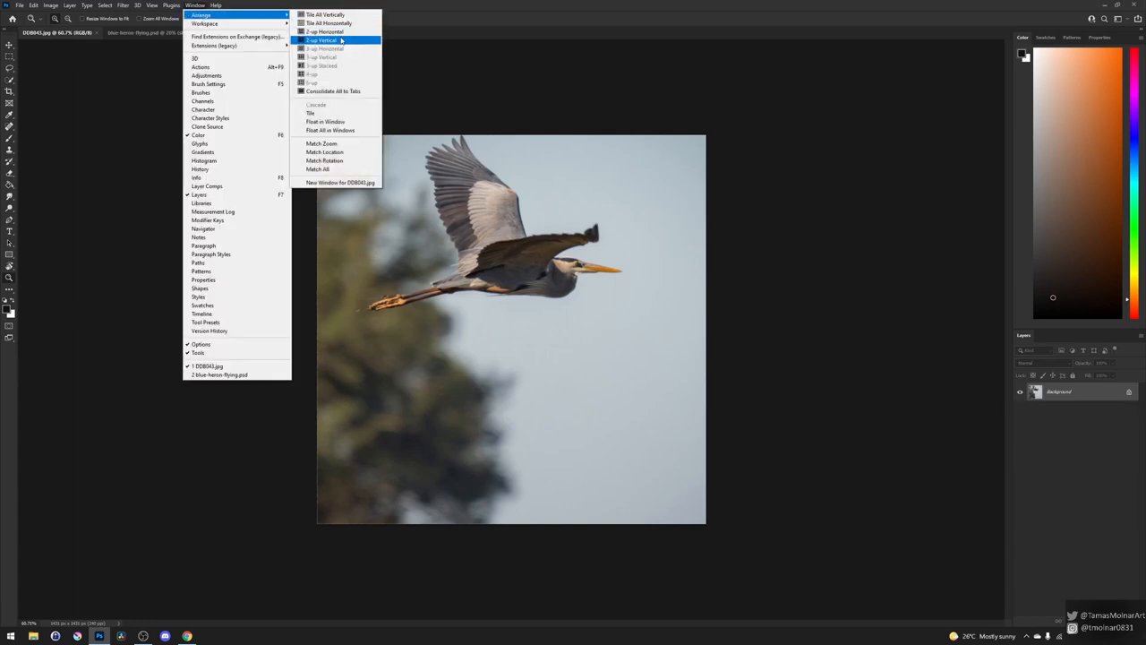
left_click(323, 39)
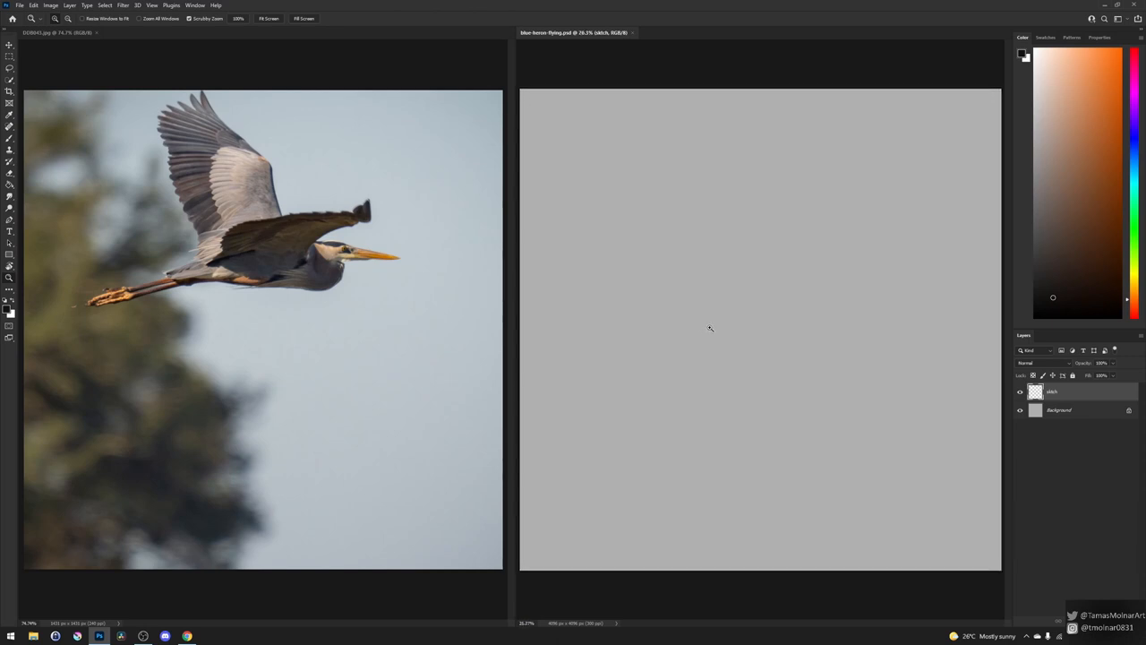
mouse_move(539, 161)
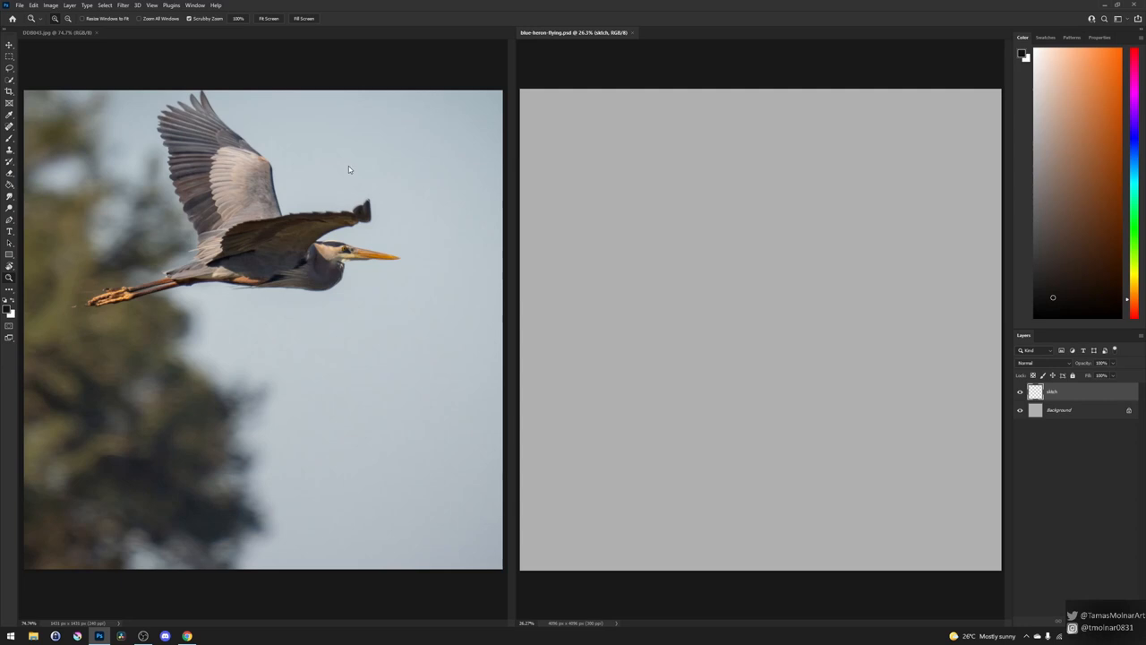
mouse_move(728, 256)
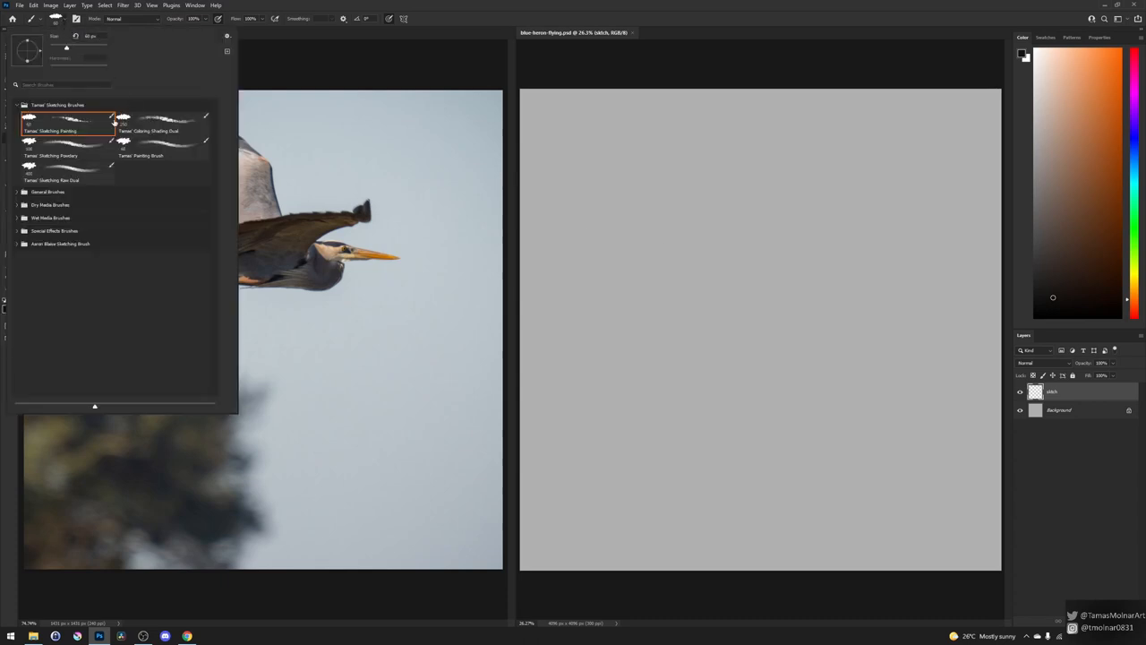
mouse_move(84, 166)
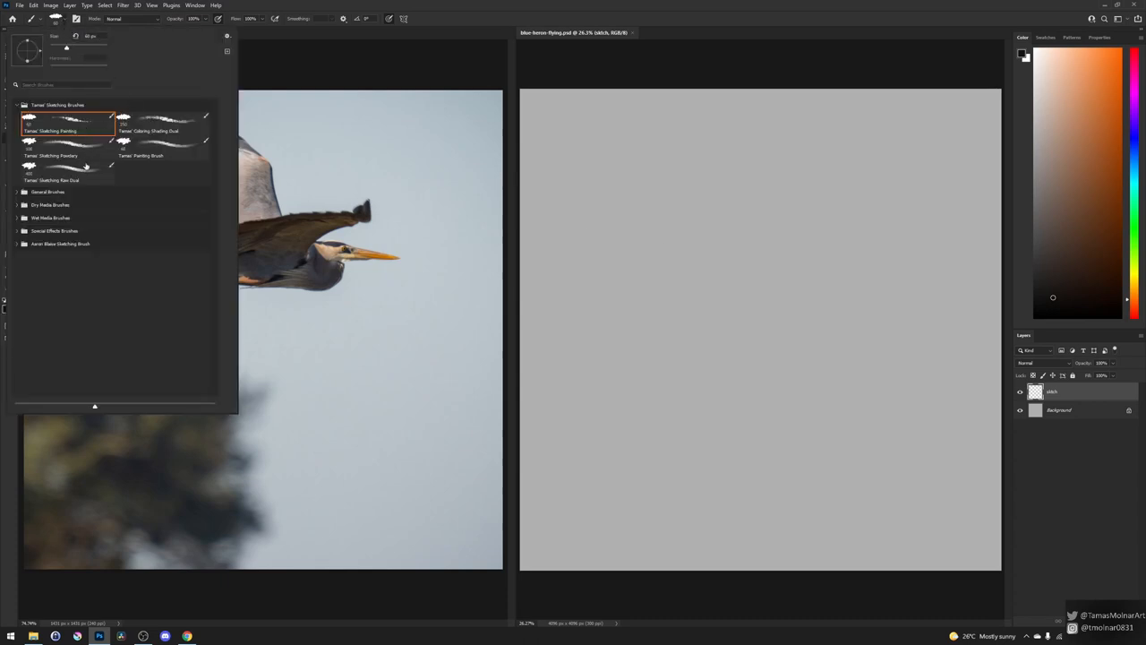
Pick a textured sketching brush from the preset picker
left_click(69, 170)
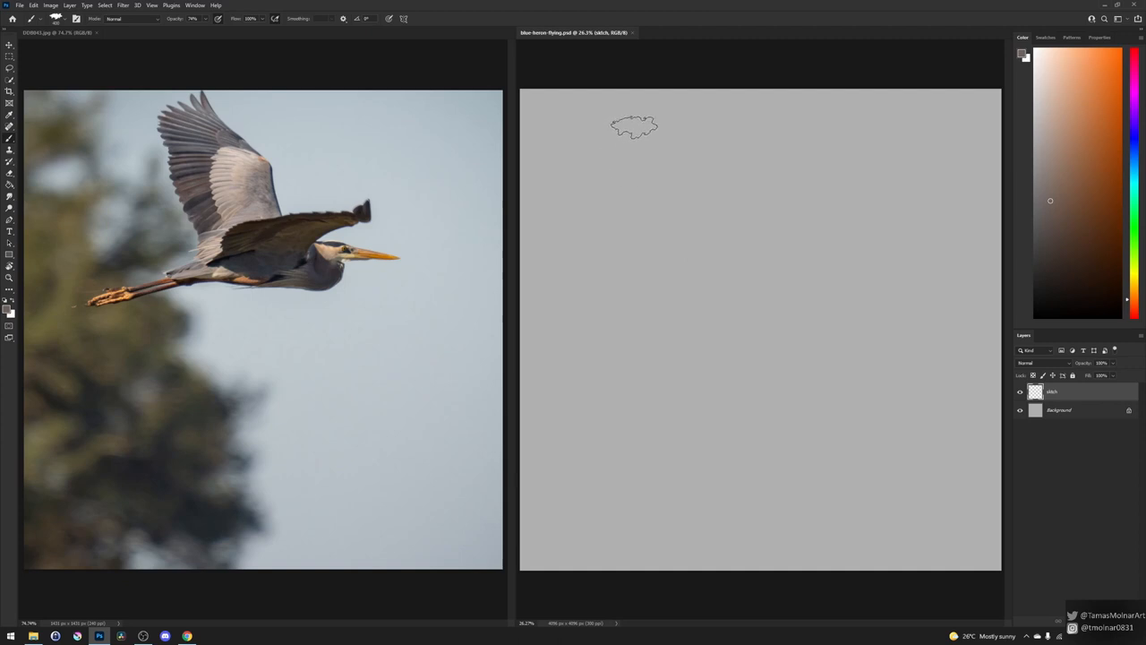
Rough in the raised wing and the body beneath it with loose grey-brown strokes
left_click_drag(634, 125, 670, 158)
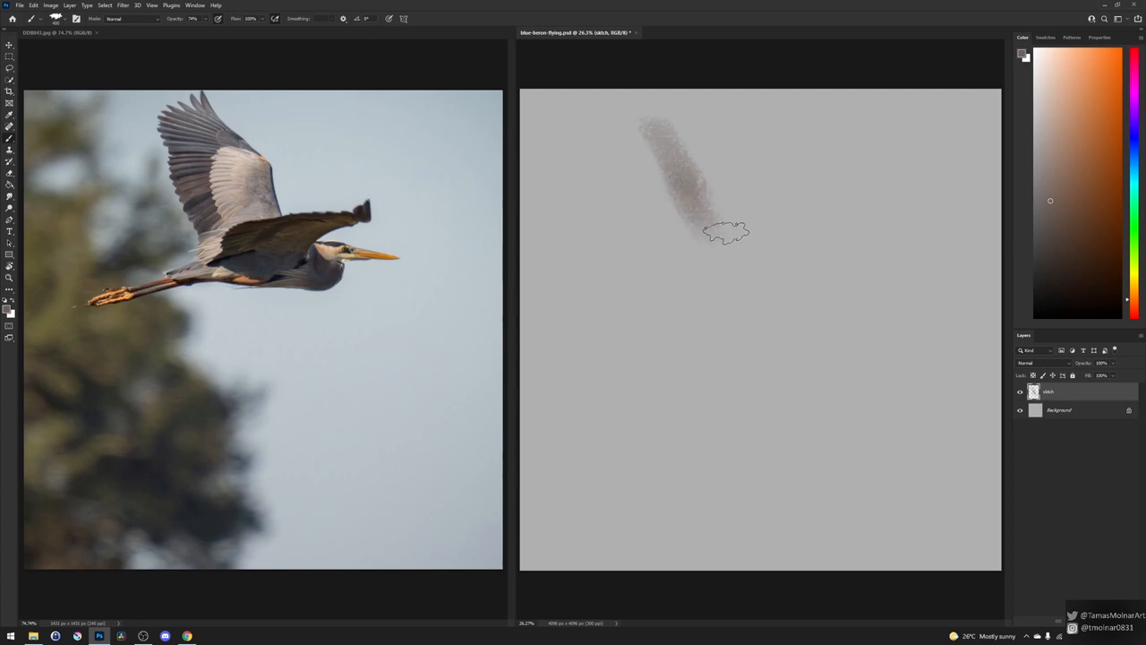
left_click_drag(730, 231, 839, 219)
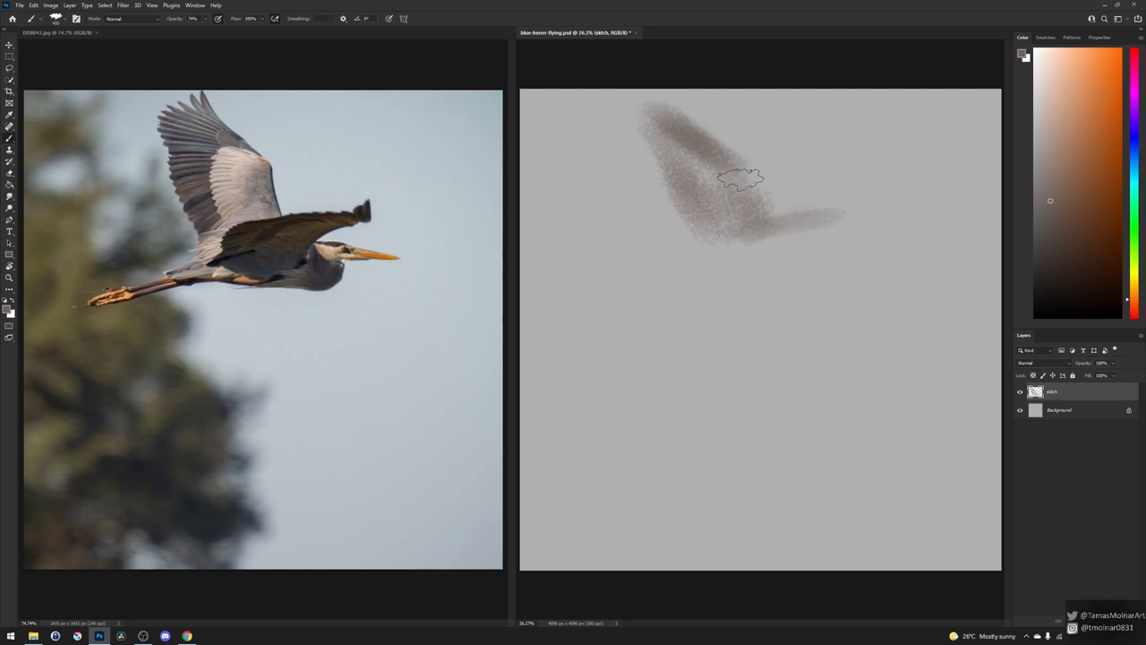
left_click_drag(744, 179, 774, 224)
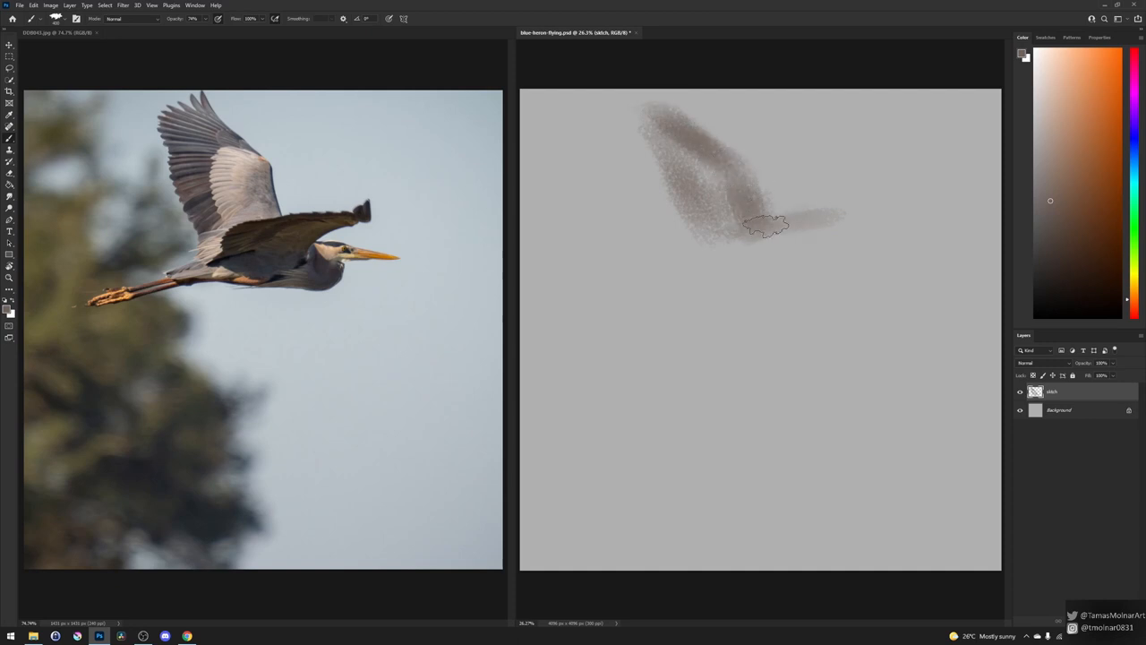
left_click_drag(773, 224, 810, 249)
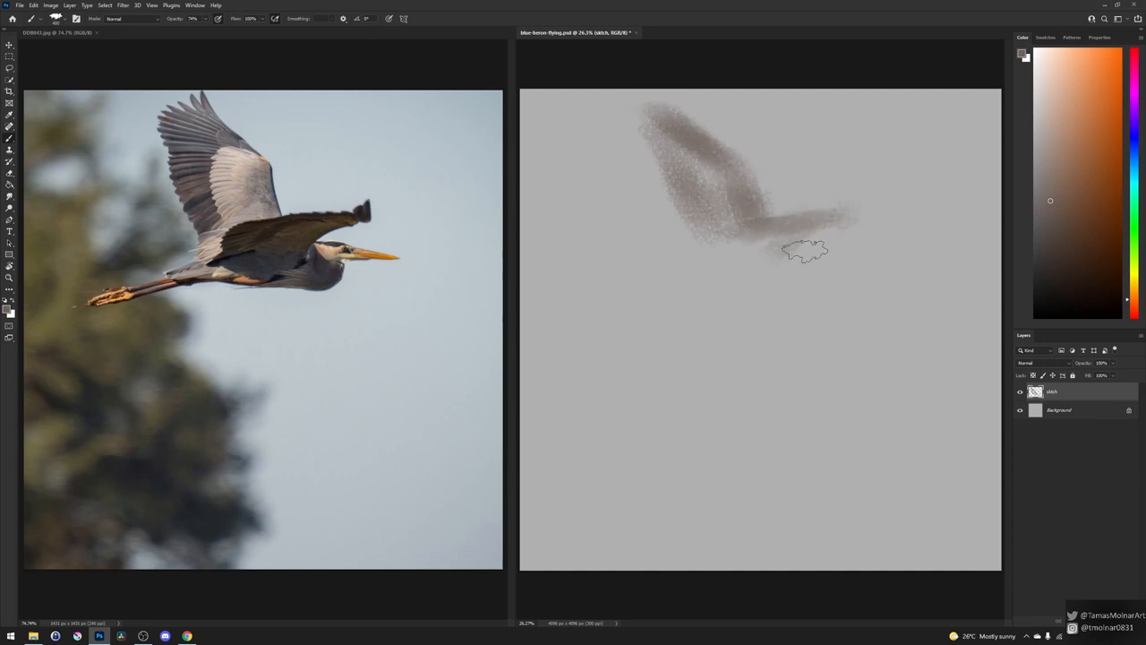
left_click_drag(806, 251, 695, 241)
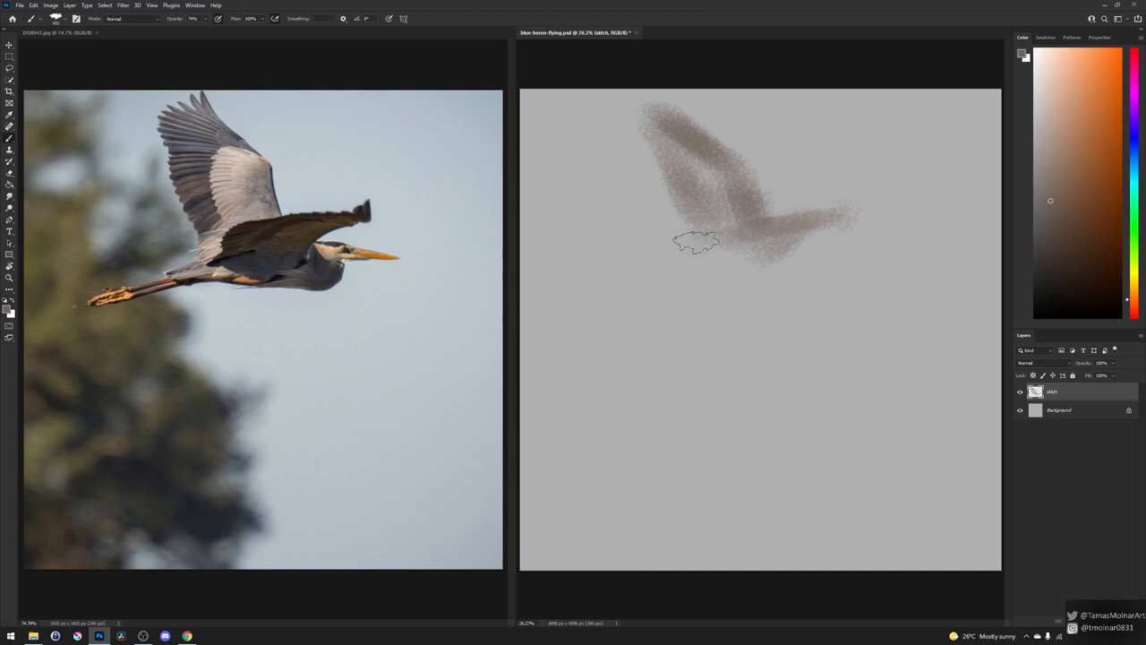
left_click_drag(699, 242, 806, 251)
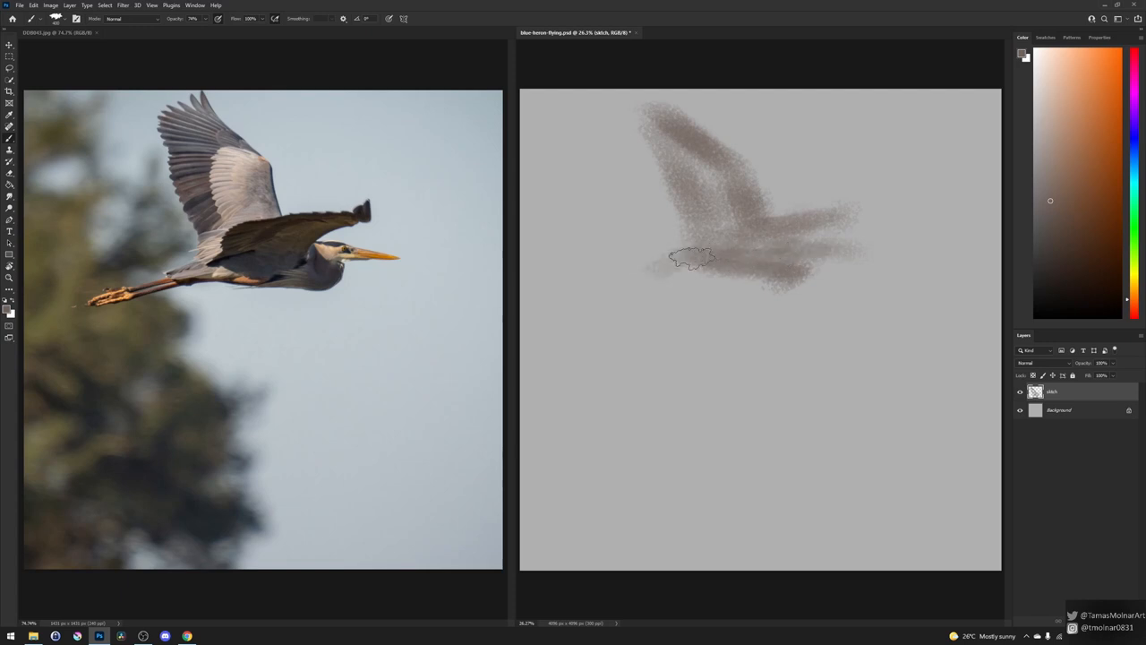
left_click_drag(695, 260, 663, 273)
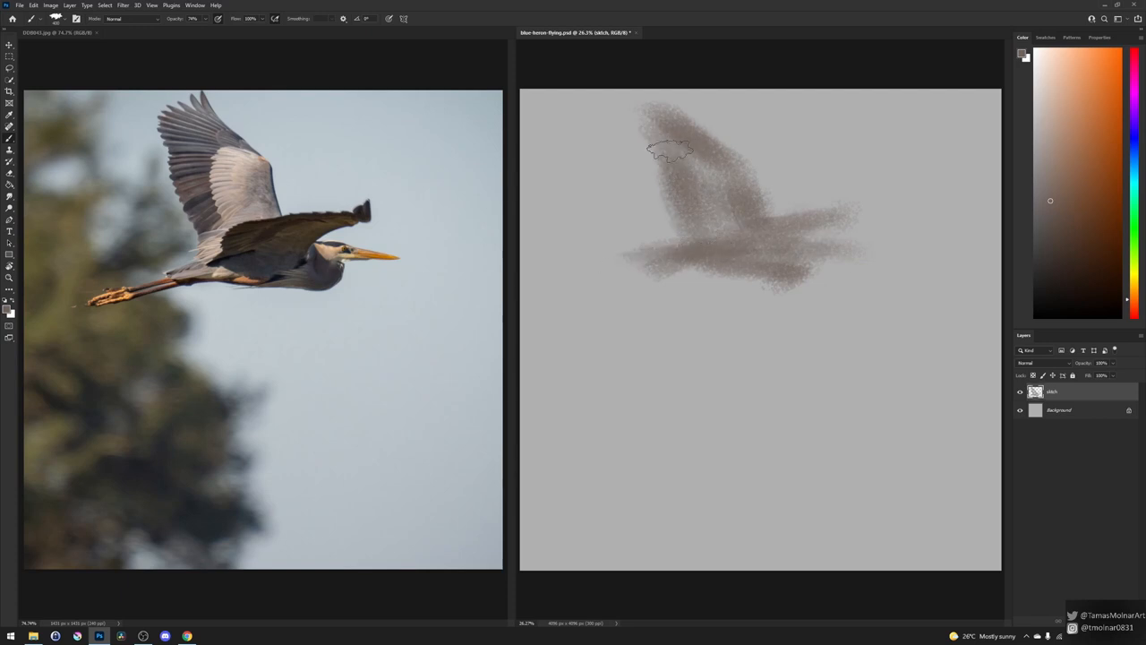
Thicken the upper wing and build up the body toward the tail and underside
left_click_drag(666, 151, 708, 134)
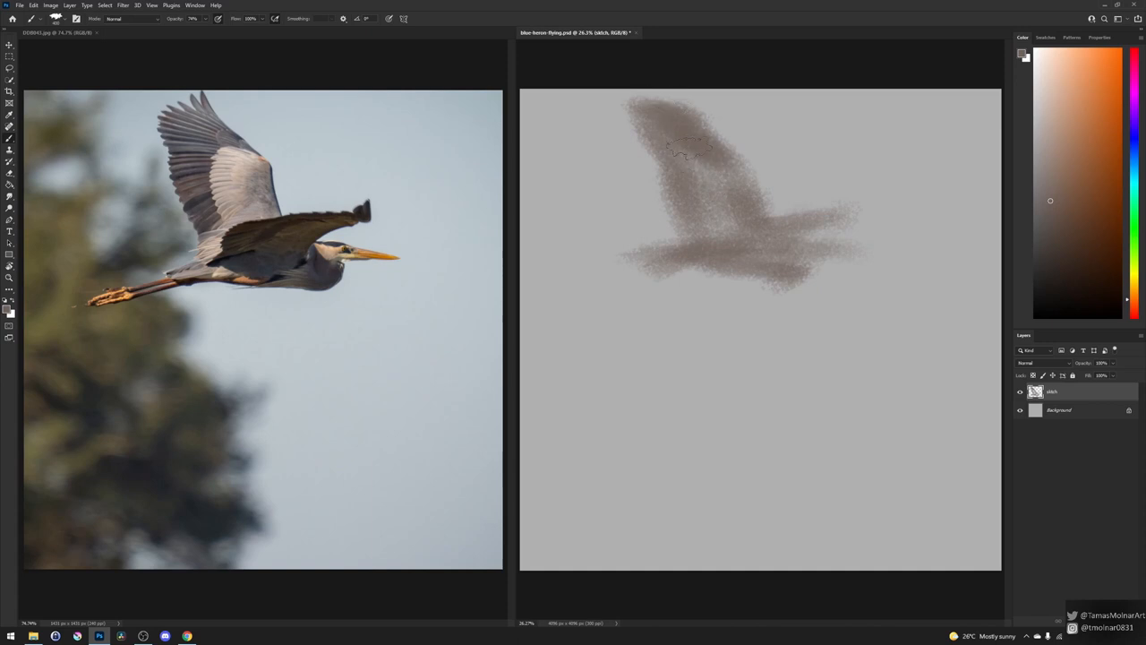
left_click_drag(681, 147, 792, 224)
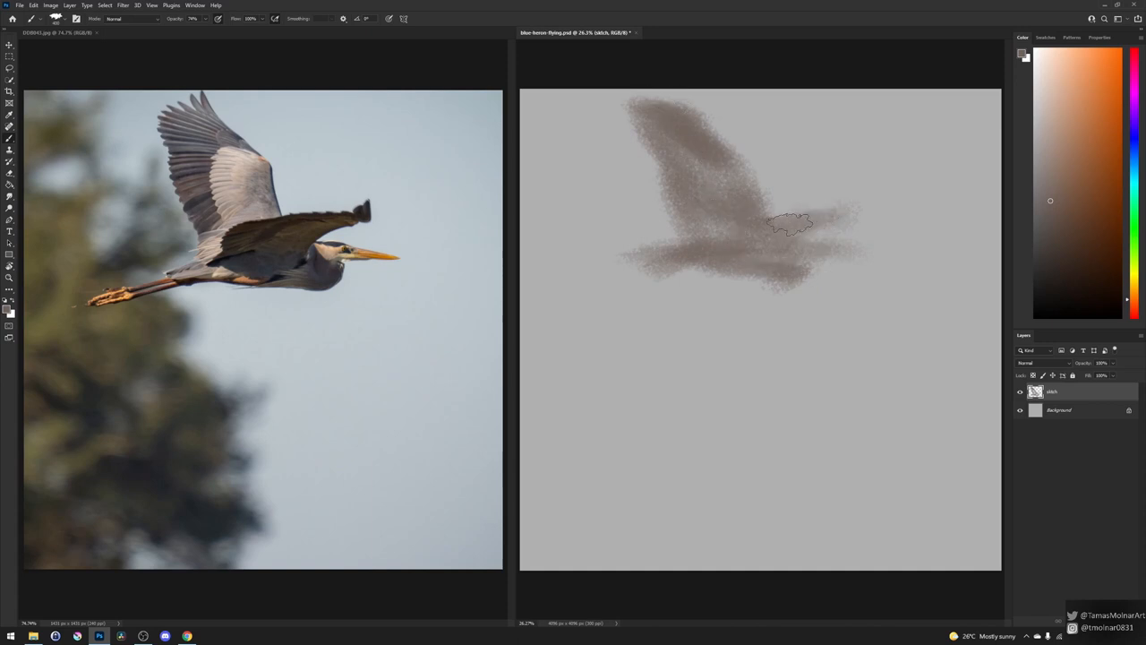
left_click_drag(791, 223, 820, 254)
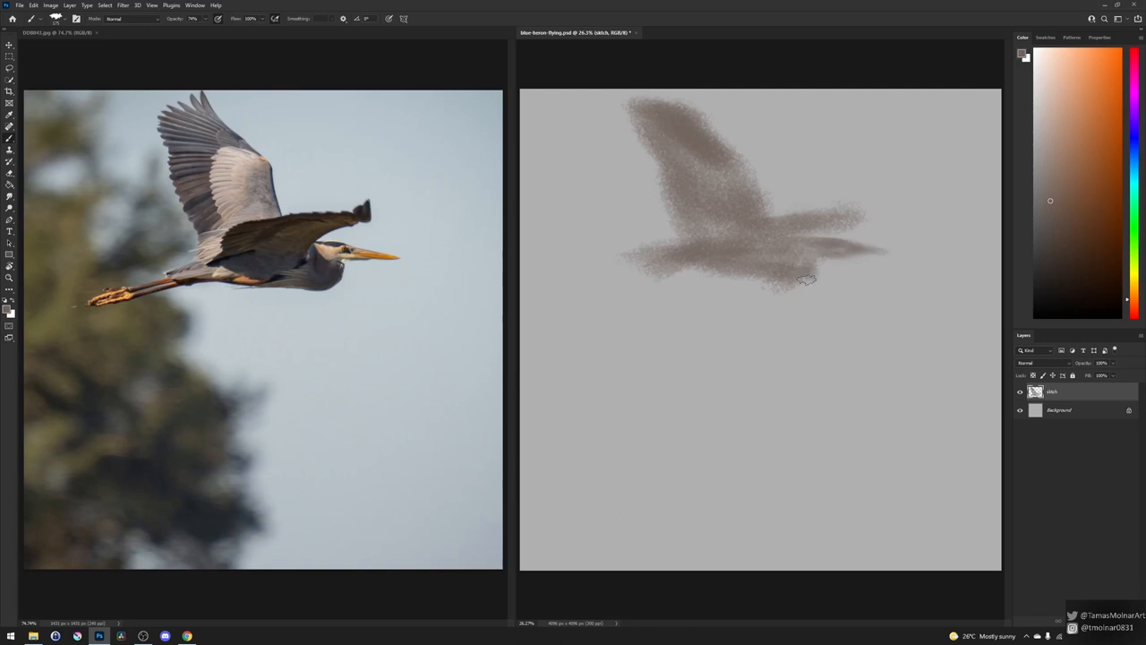
left_click_drag(806, 277, 761, 283)
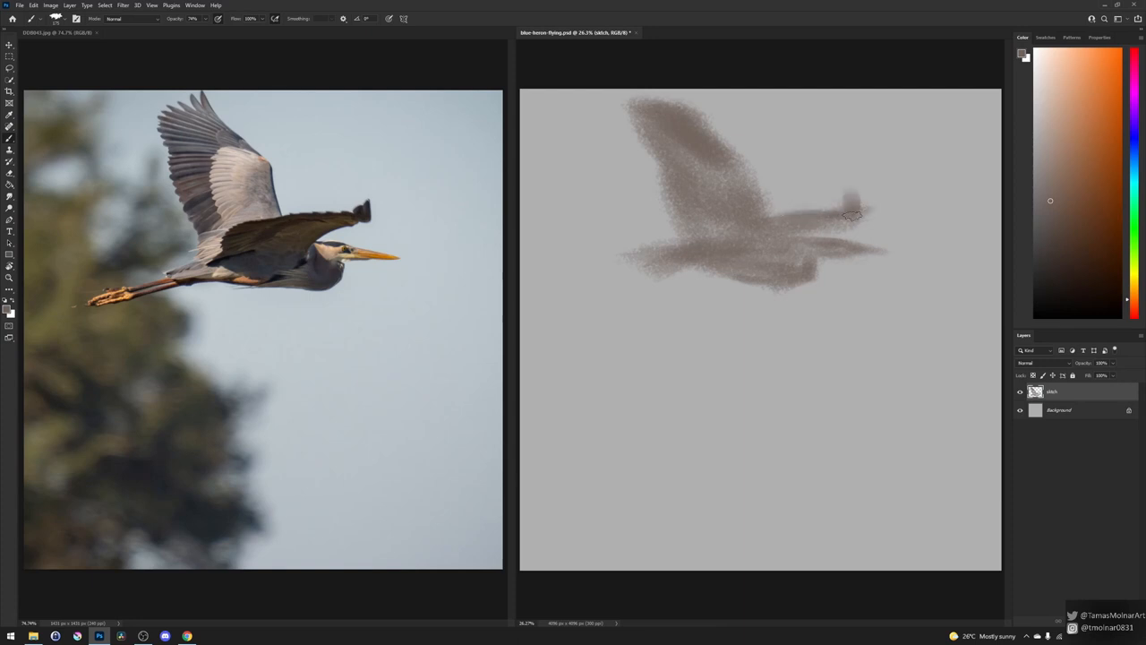
left_click_drag(851, 215, 752, 194)
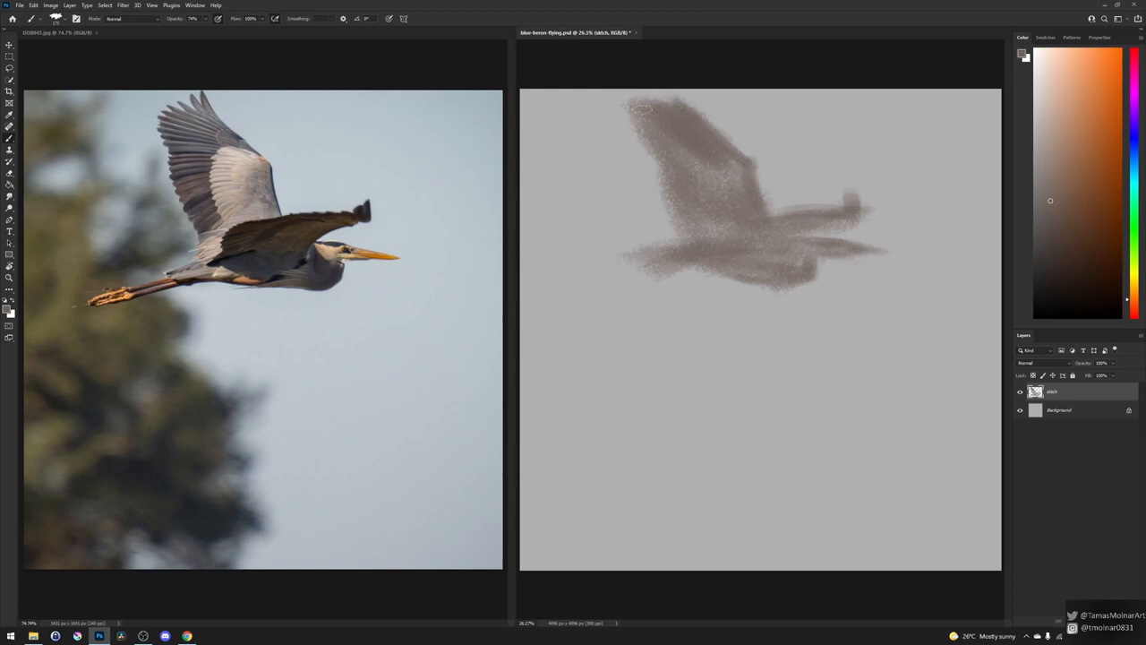
left_click_drag(641, 107, 669, 188)
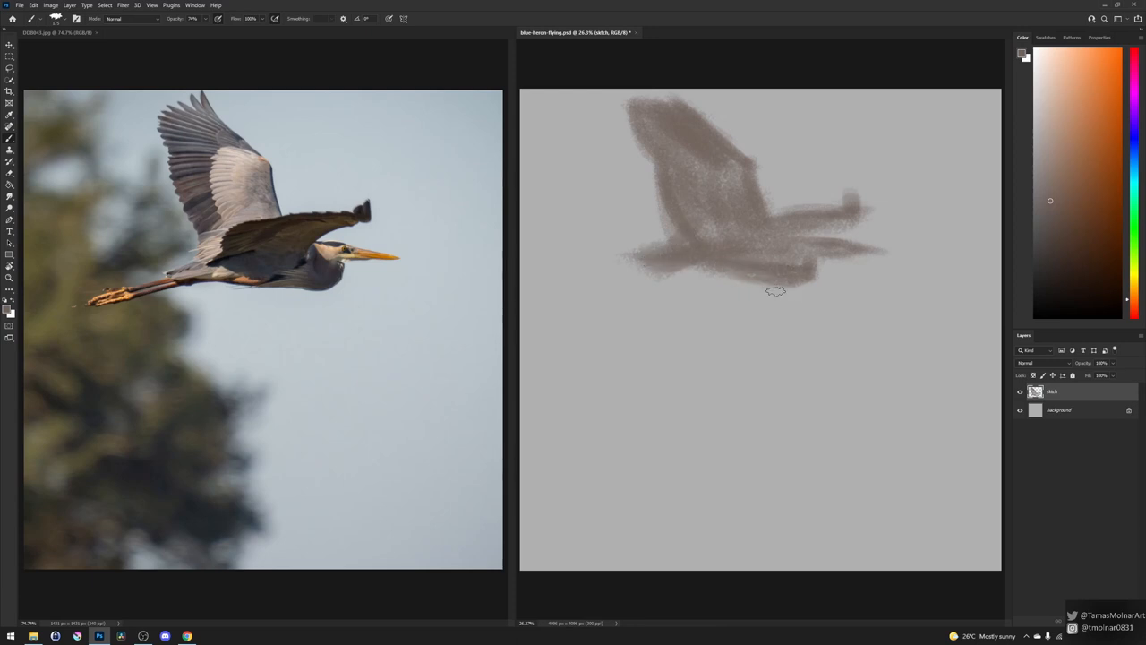
Paint long trailing legs to the left and lighter feather marks over wing and body
left_click_drag(770, 286, 839, 247)
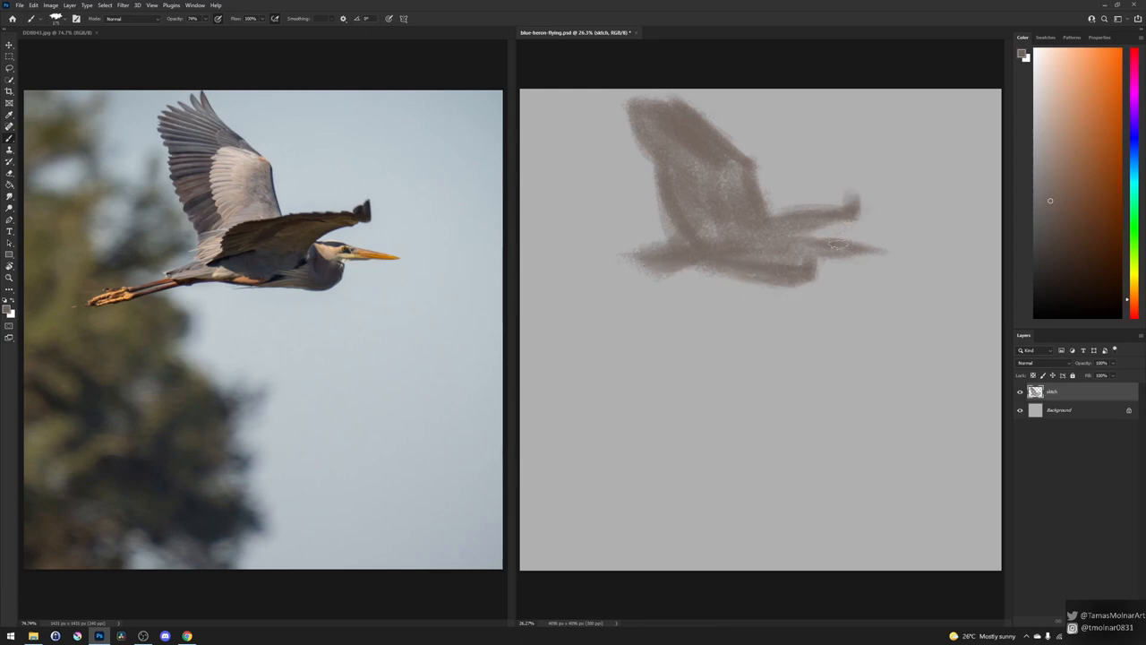
left_click_drag(833, 247, 821, 265)
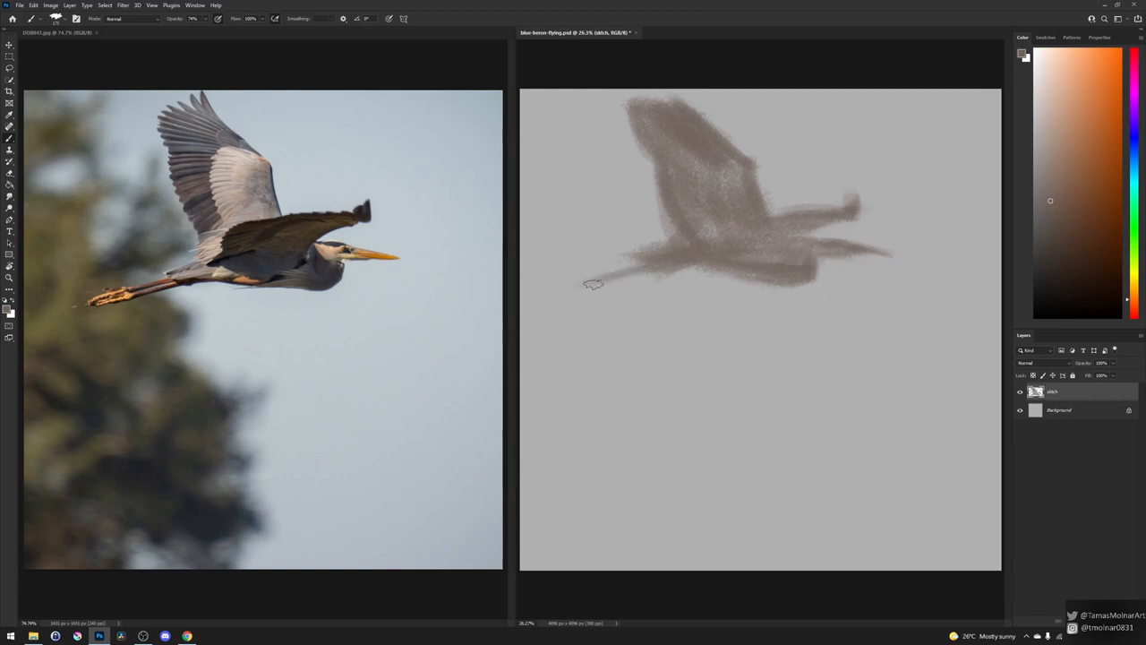
left_click_drag(591, 283, 654, 178)
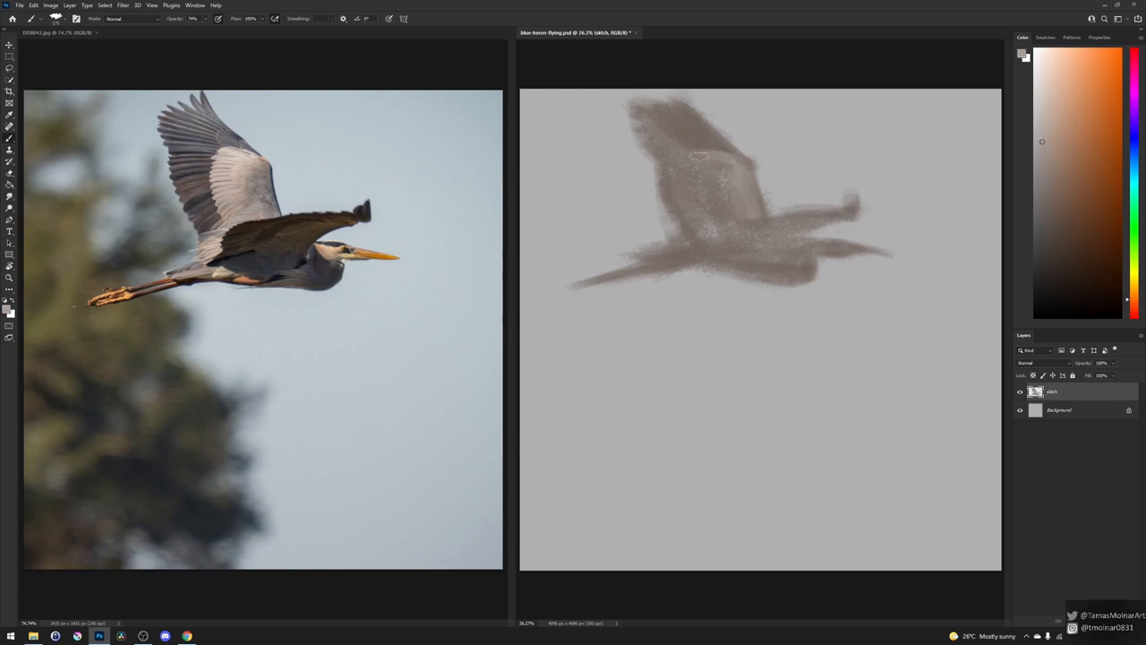
left_click_drag(698, 158, 713, 231)
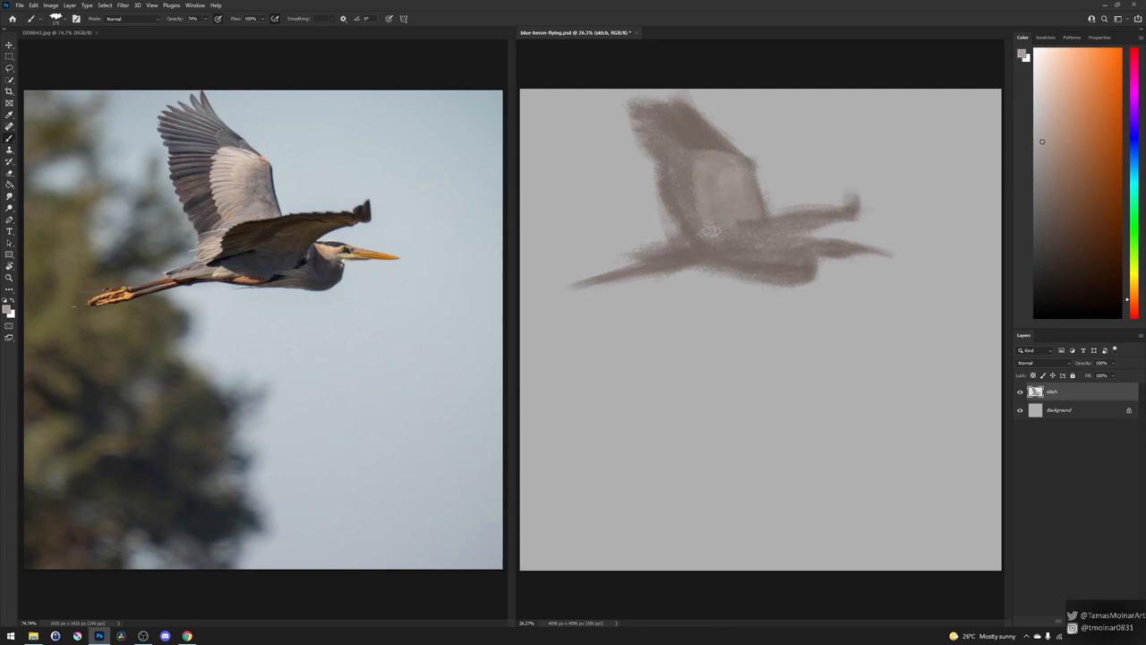
left_click_drag(713, 231, 706, 138)
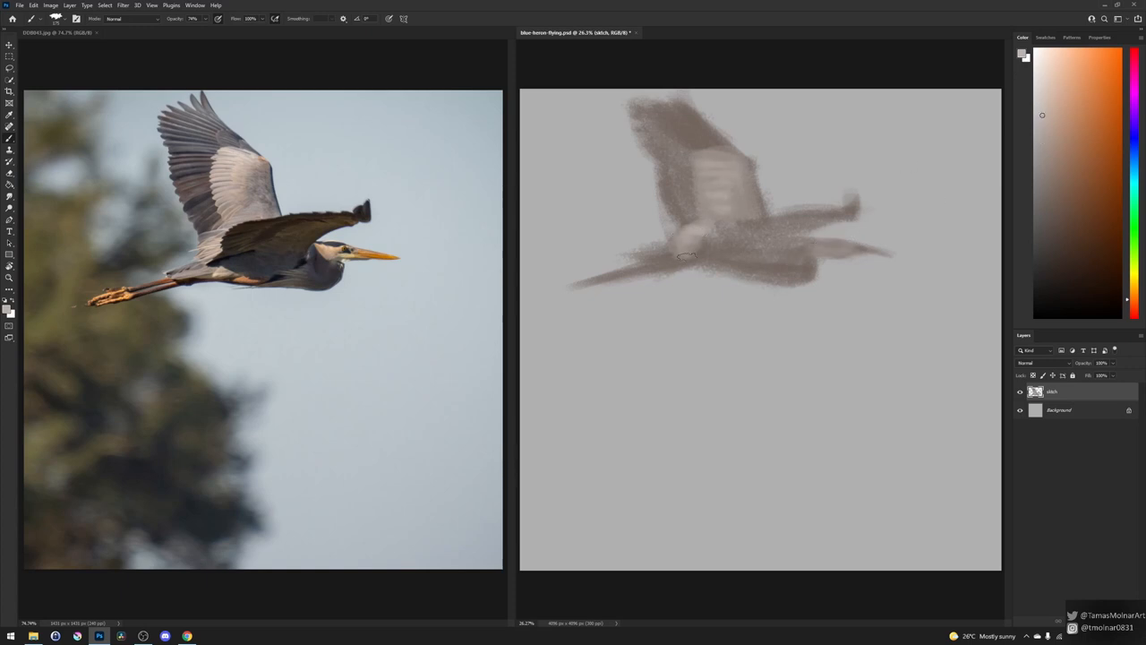
Lighten the raised wing feathers and blend the brushwork into softer grey
left_click_drag(689, 254, 809, 250)
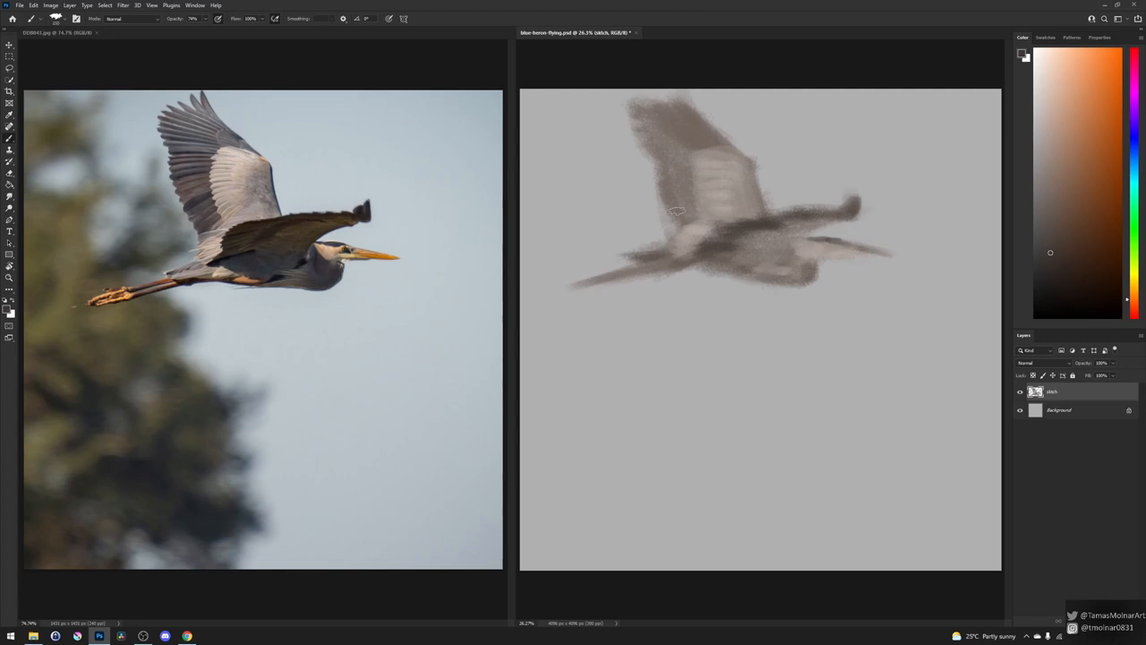
left_click_drag(677, 211, 692, 147)
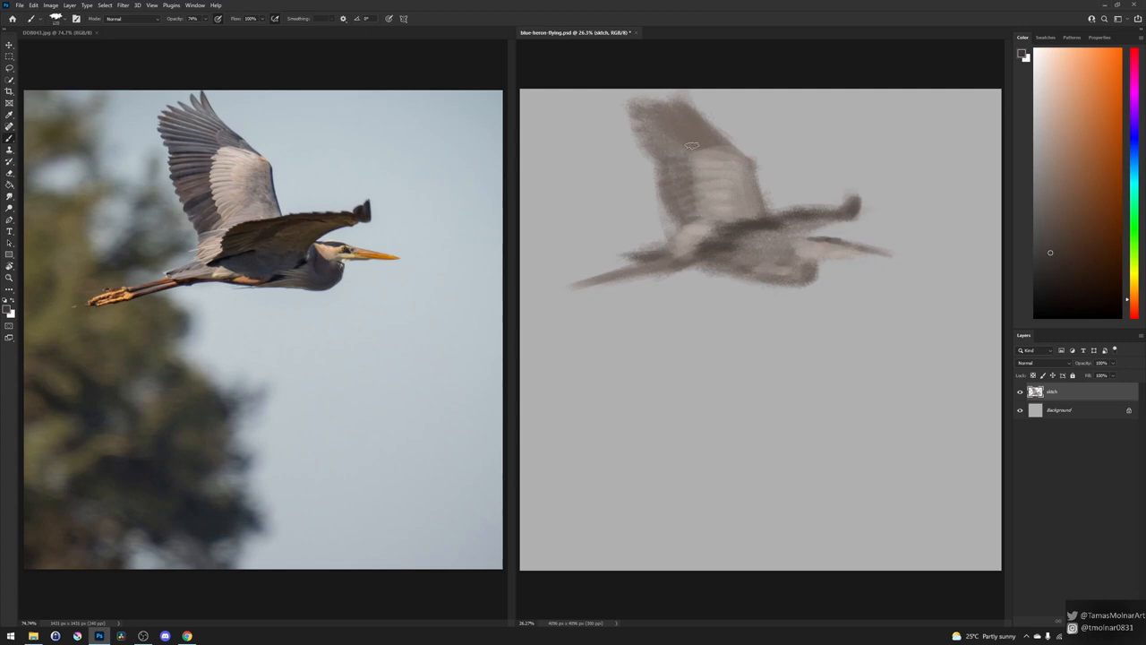
left_click_drag(692, 147, 685, 101)
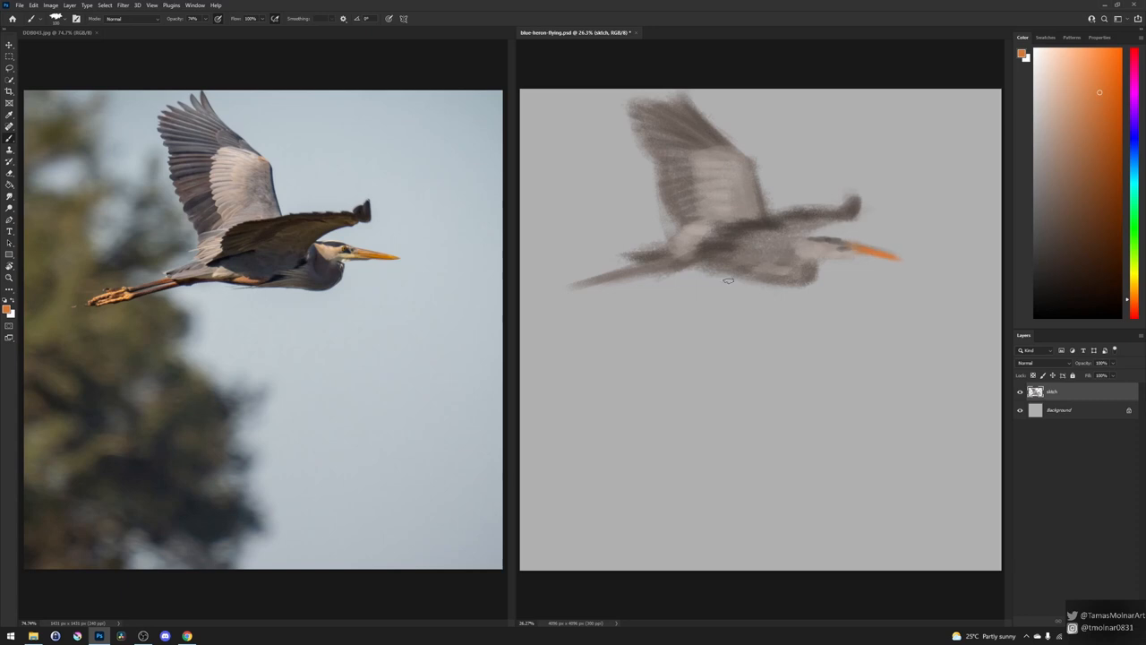
Brush orange along the beak and the trailing legs
left_click_drag(573, 283, 895, 254)
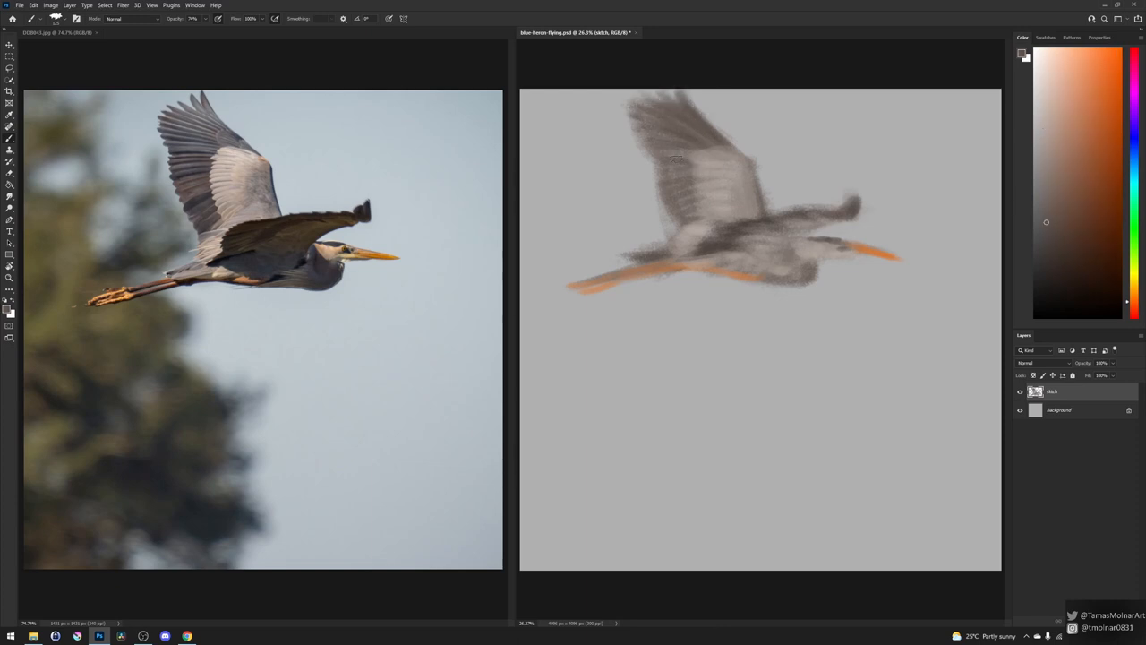
left_click_drag(680, 179, 815, 260)
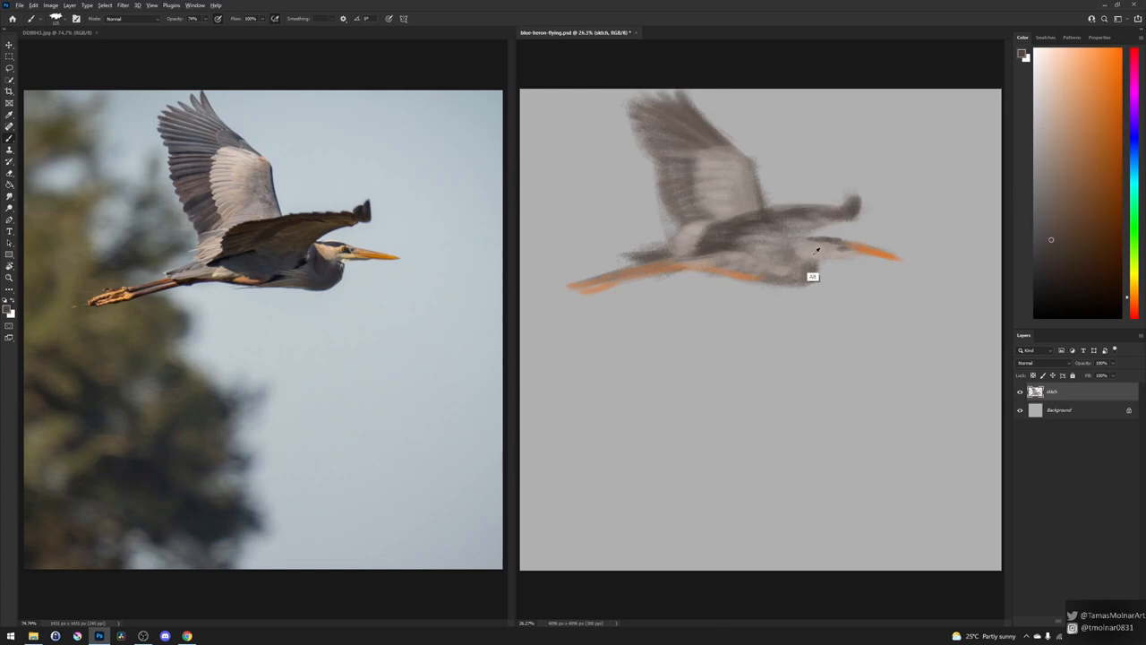